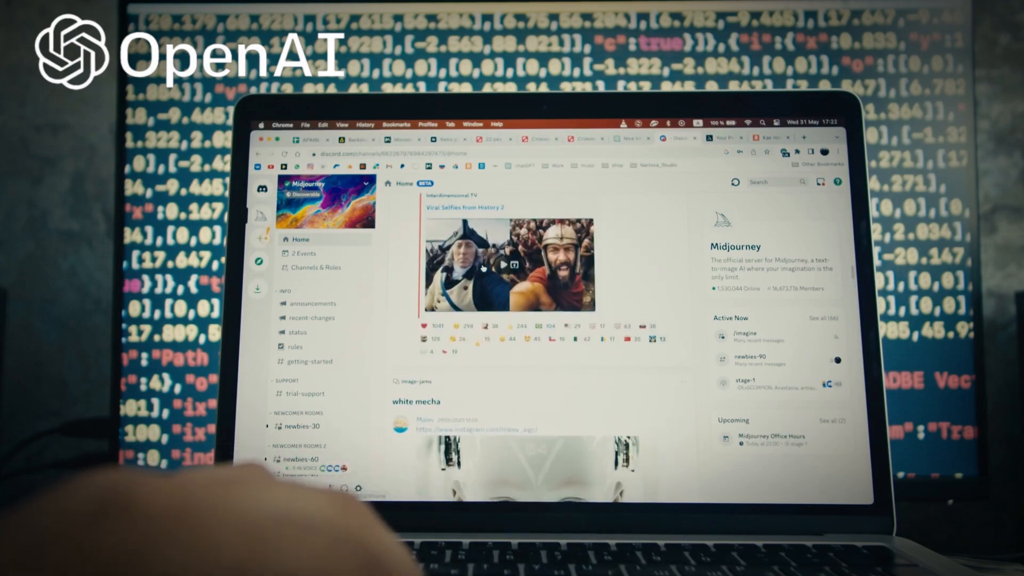
pyautogui.scroll(-3)
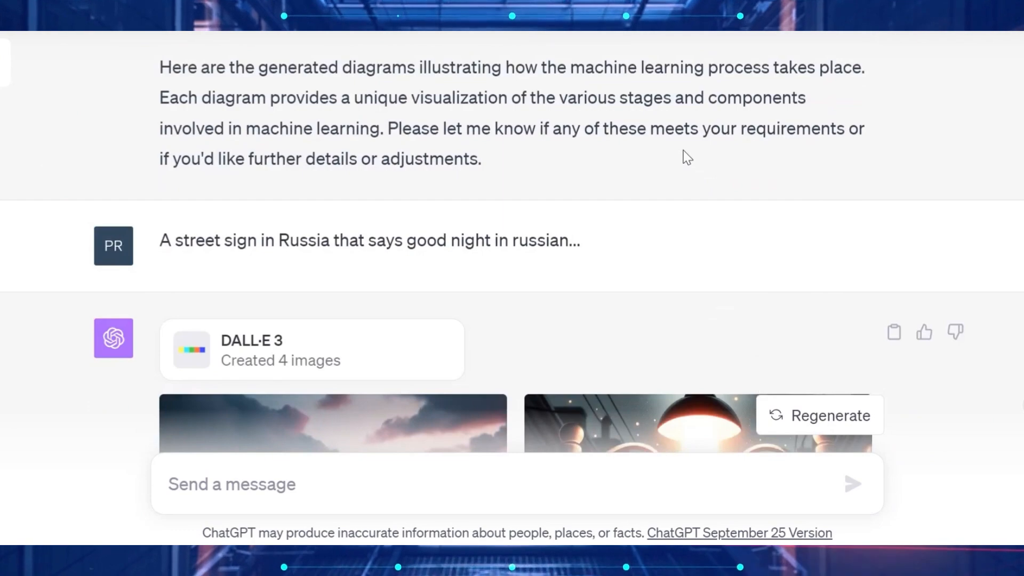
pyautogui.scroll(-3)
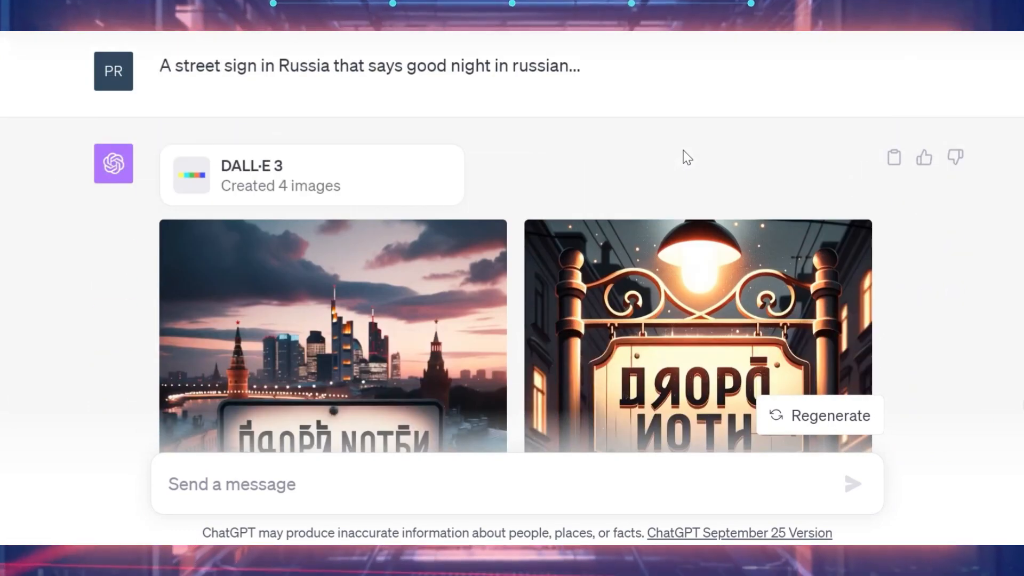
pyautogui.scroll(-3)
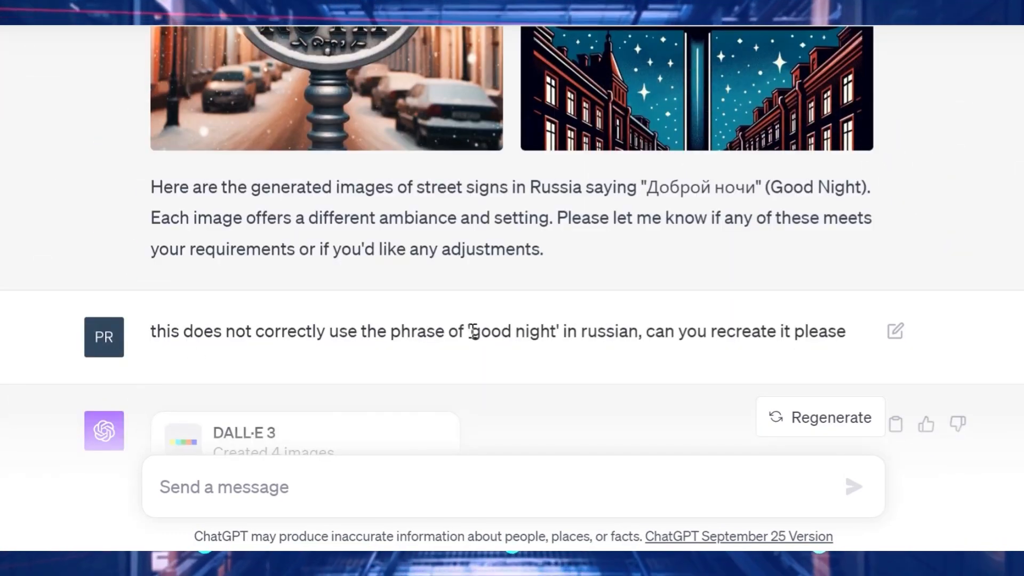
pyautogui.scroll(-3)
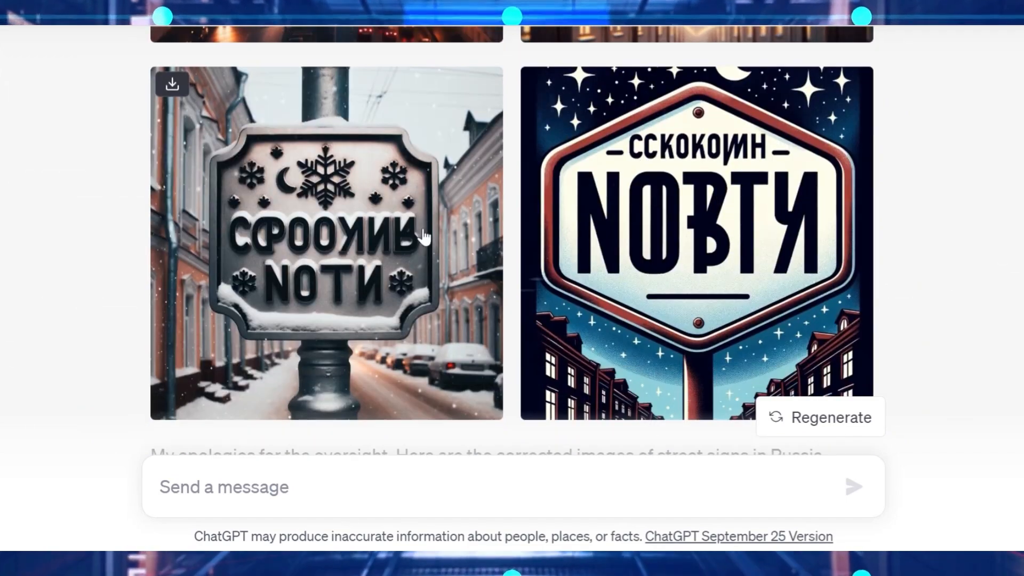